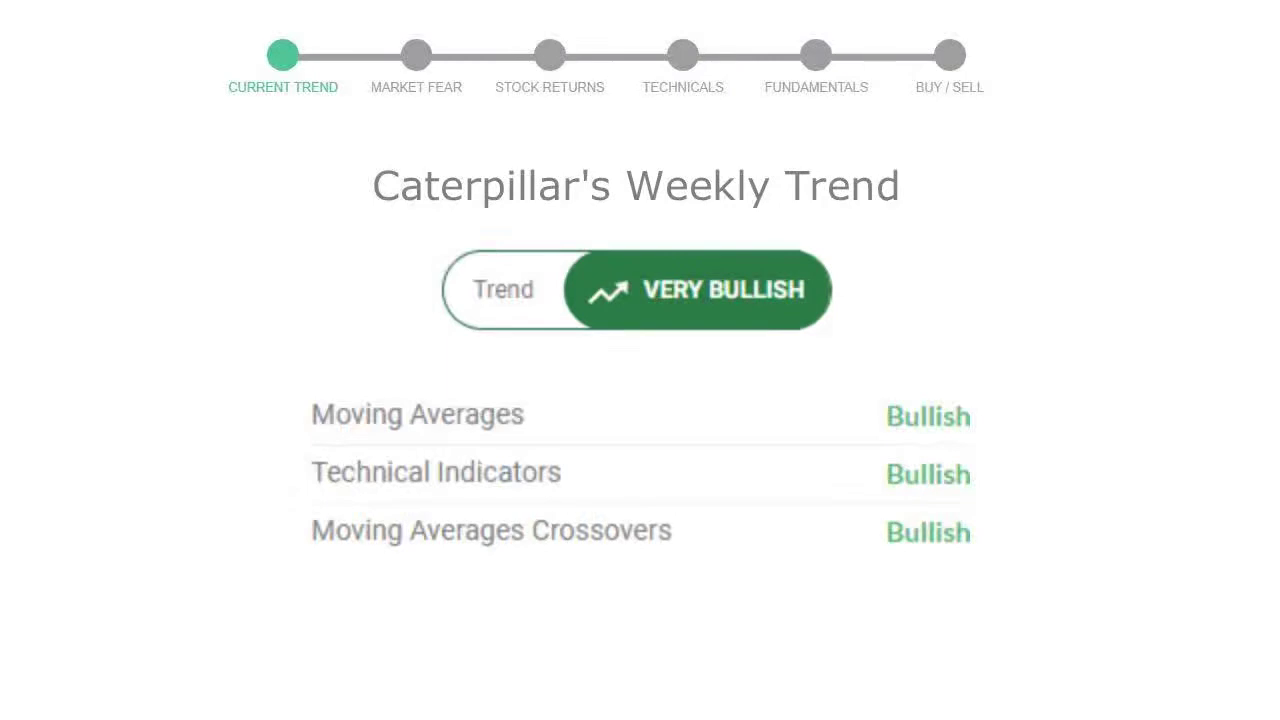
# - Advance from the very bullish weekly trend slide to the Market Fear slide reading 71, Greed
pyautogui.click(415, 55)
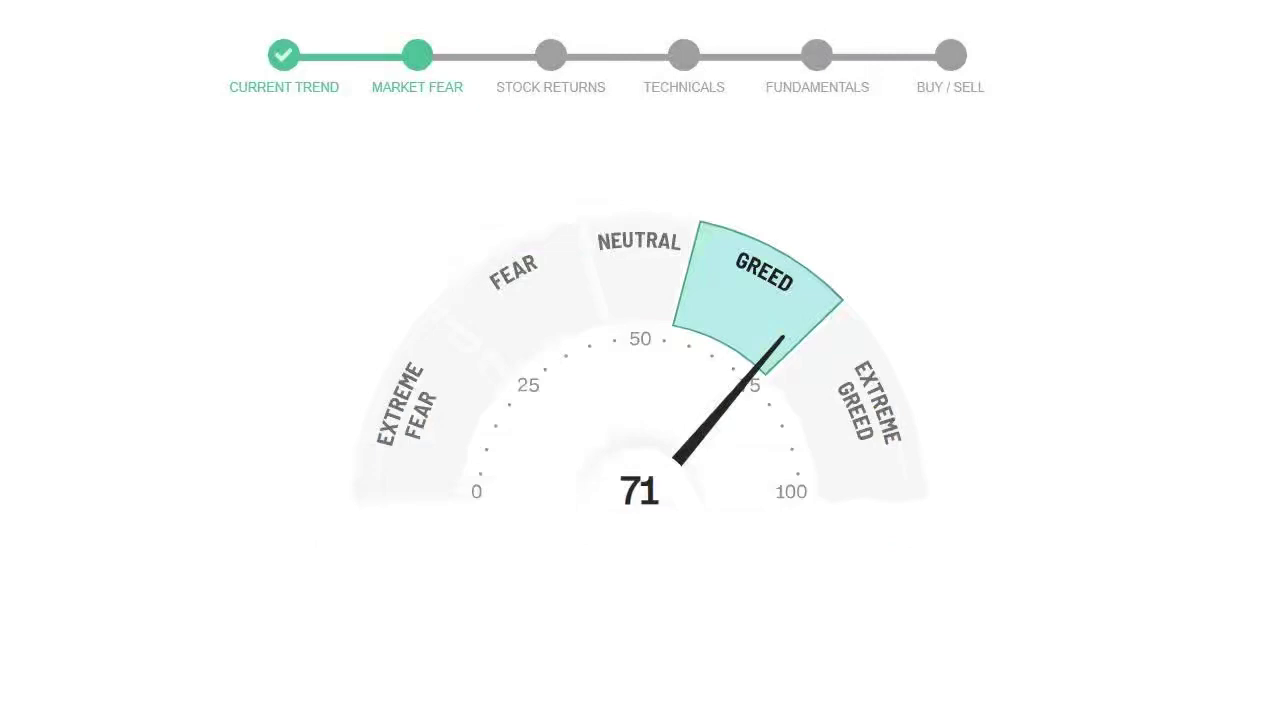
pyautogui.click(550, 55)
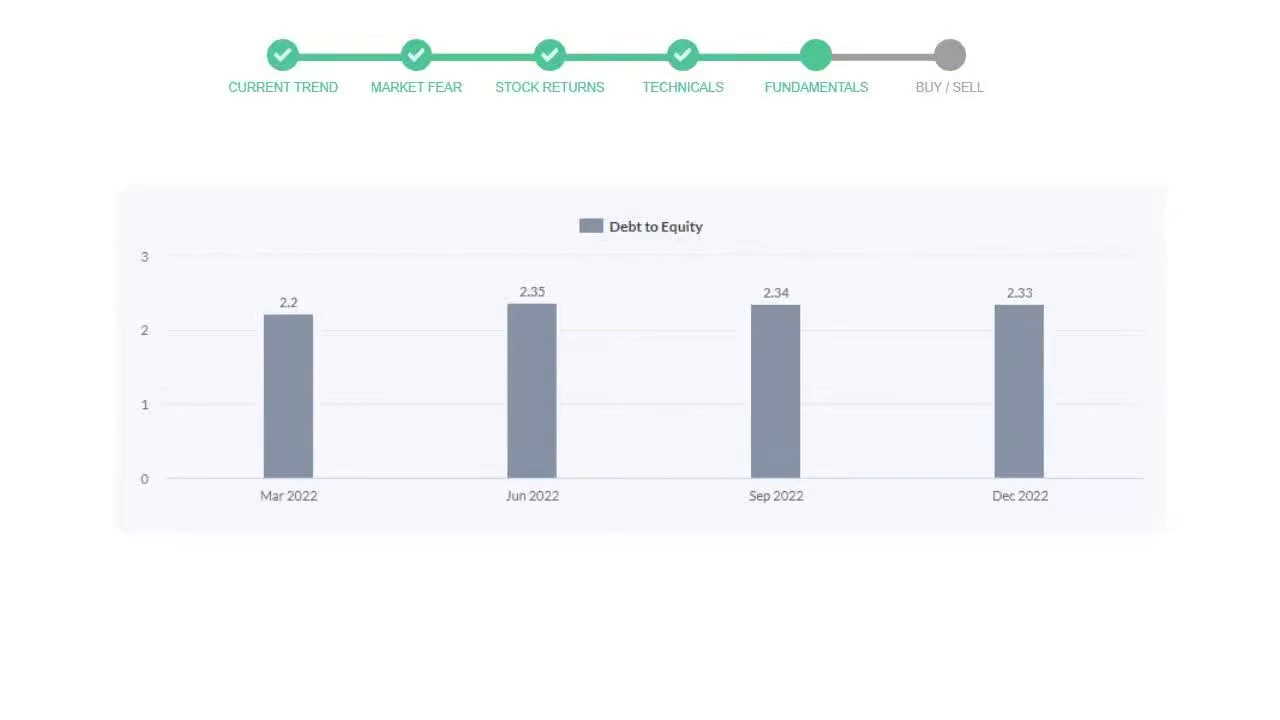
# - Advance to the final Buy / Sell results table, leaving the indicator unrevealed
pyautogui.click(948, 55)
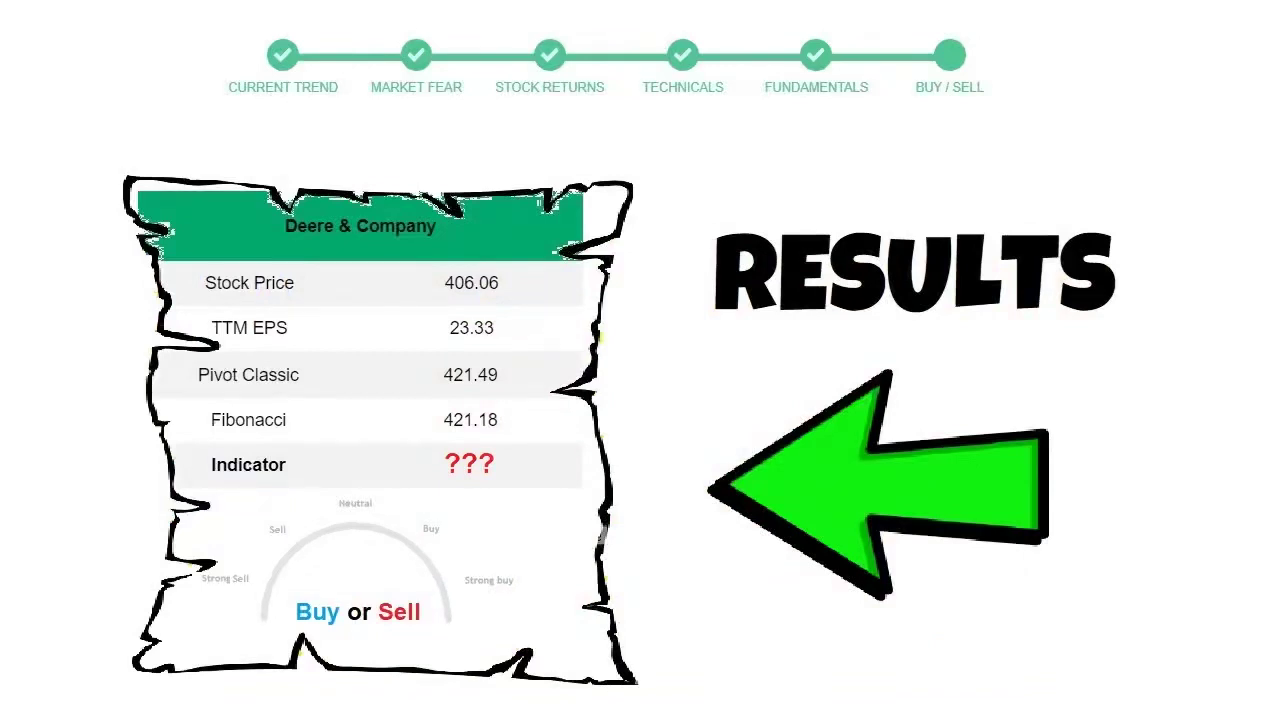